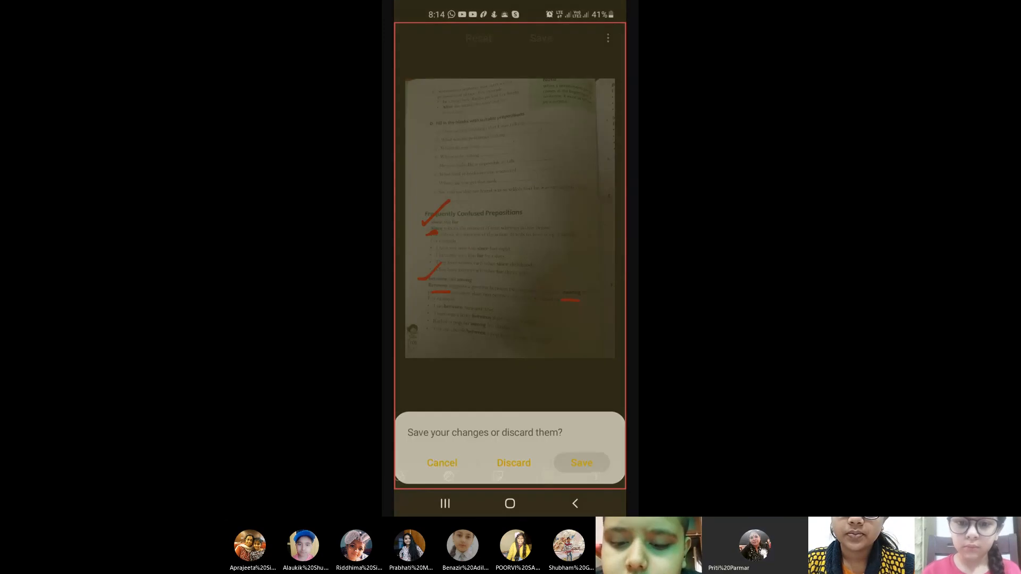
- Save the red ticks and underlines on the Frequently Confused Prepositions page and view it
left_click(581, 462)
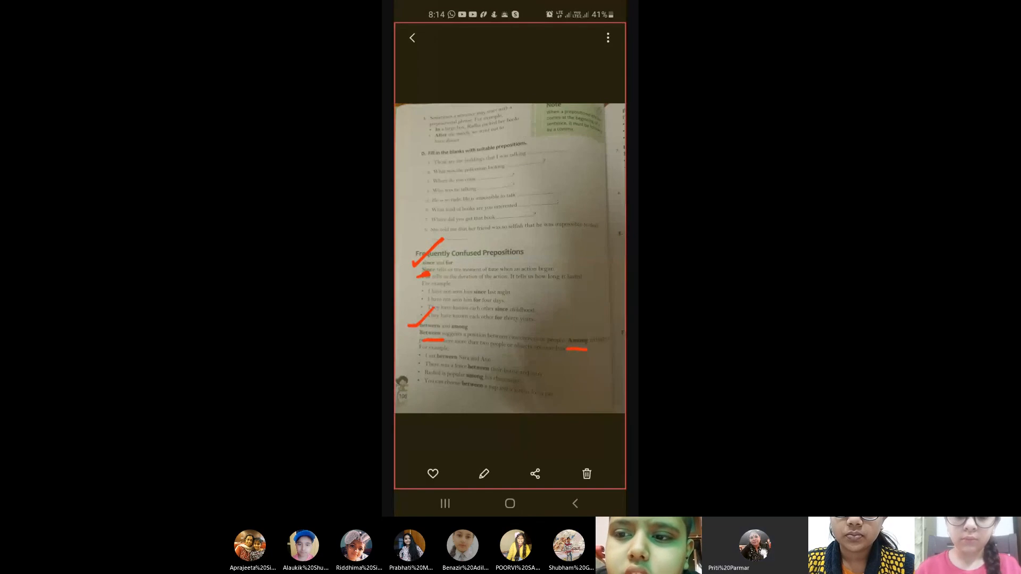
left_click(574, 503)
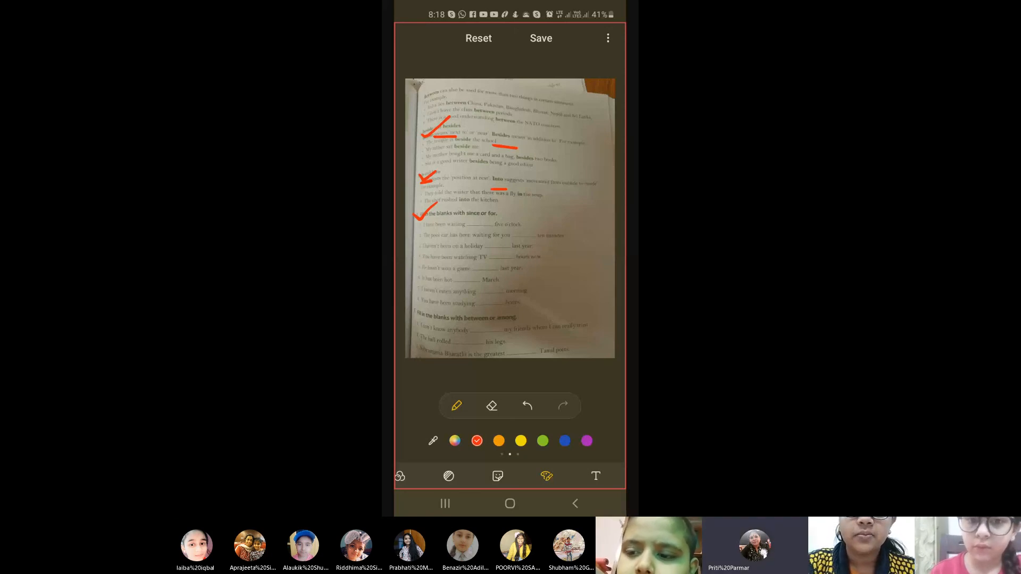
- Finish marking the since-or-for fill-in page with red ticks and underlines and leave the editor
left_click(575, 503)
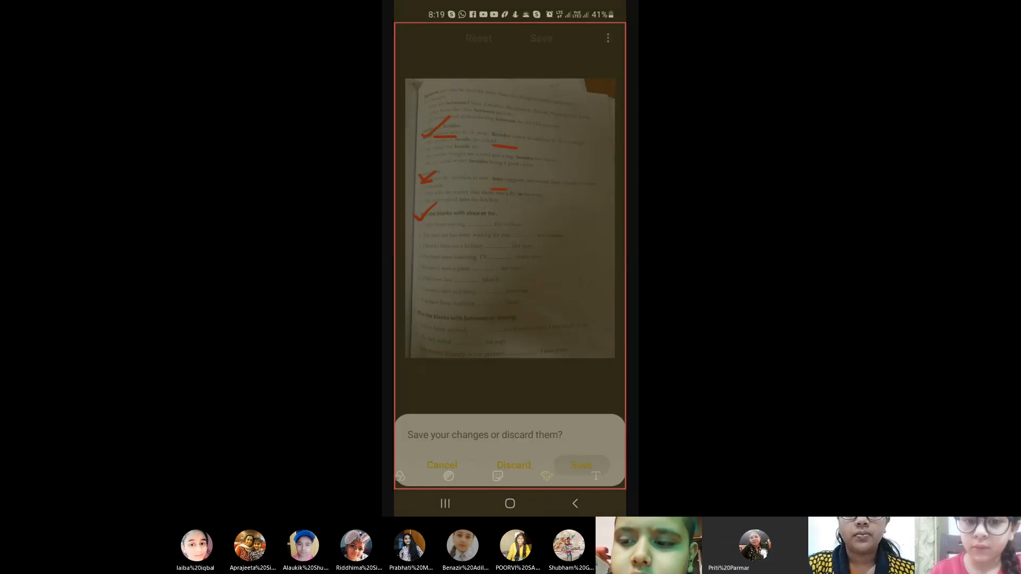
left_click(513, 465)
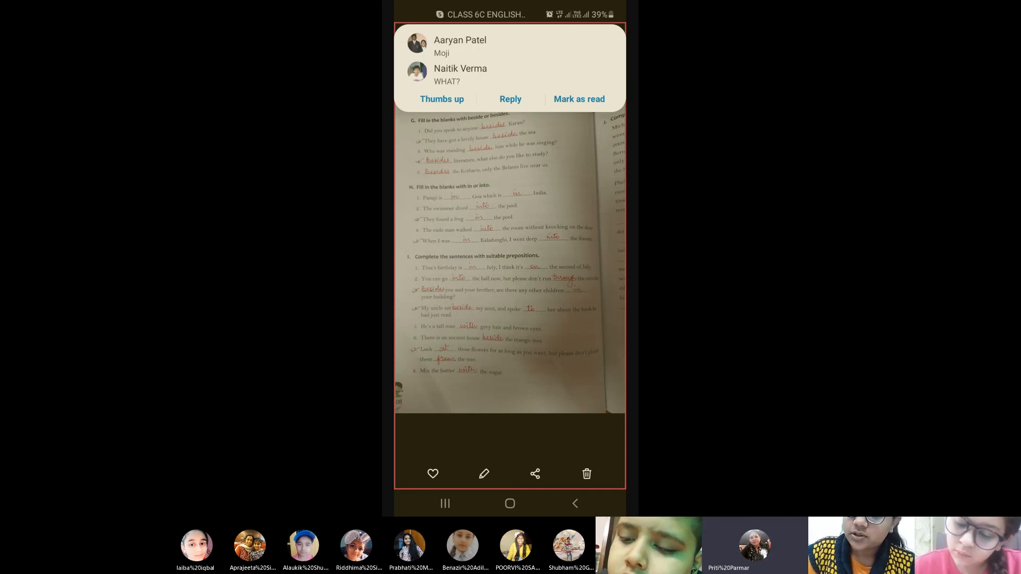
left_click(579, 99)
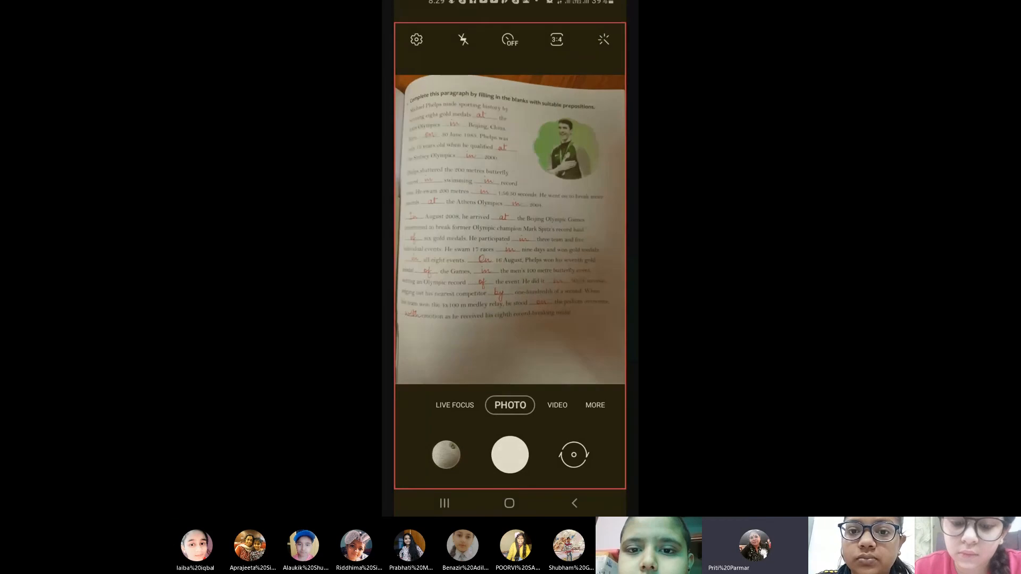
- Photograph the corrected paragraph exercise, then bring up the Skype call controls
left_click(510, 454)
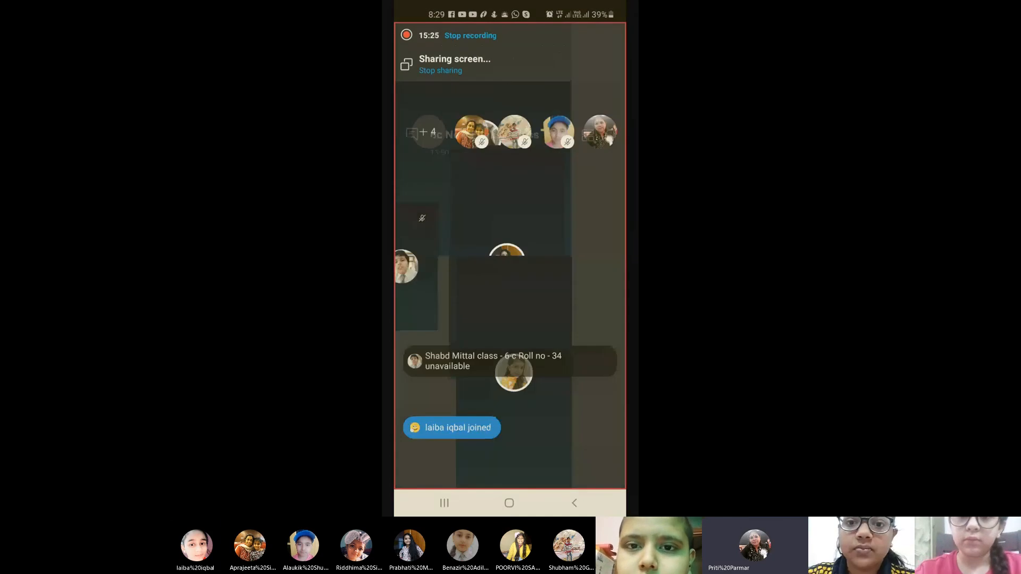
left_click(510, 294)
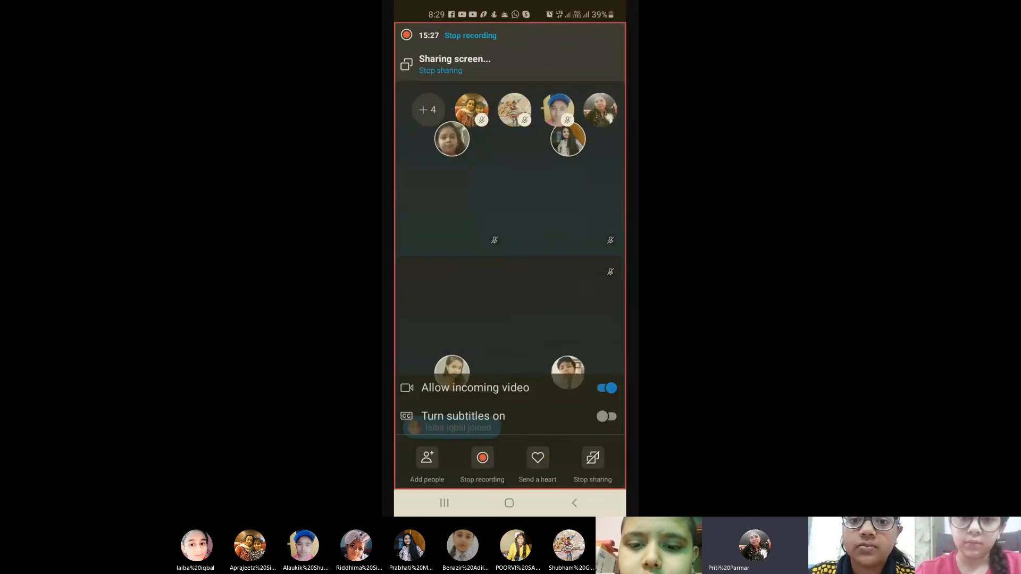